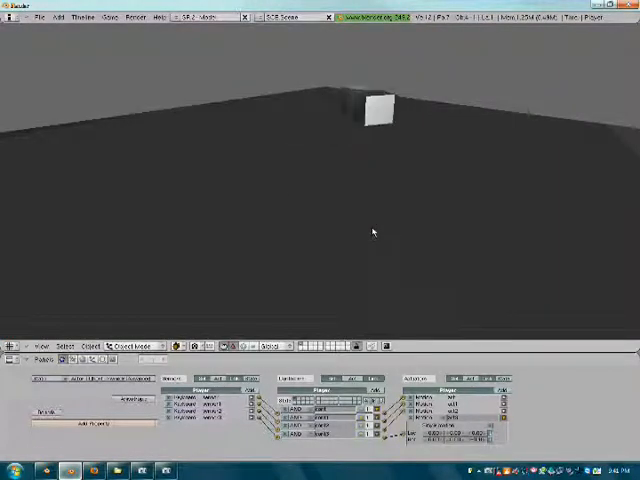
# - Exit the running game preview and return to the camera view of the cube on the plane
pyautogui.moveTo(376, 104); pyautogui.dragTo(530, 136)
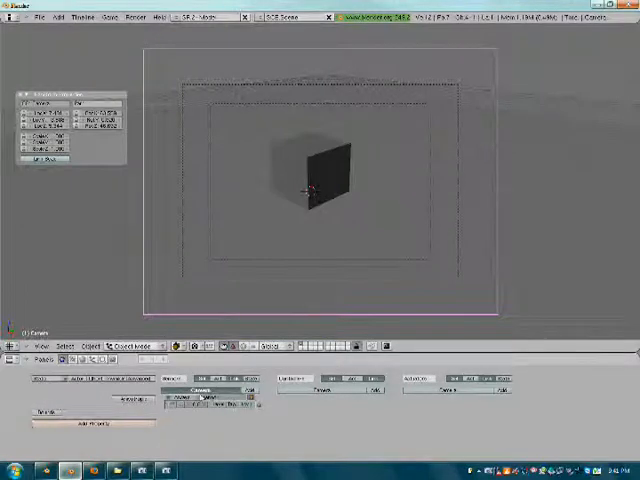
# - Show the list of logic brick types for the camera's new logic brick
pyautogui.click(184, 390)
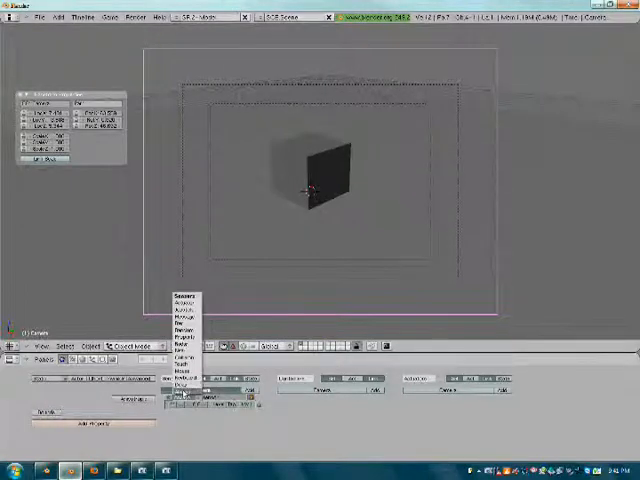